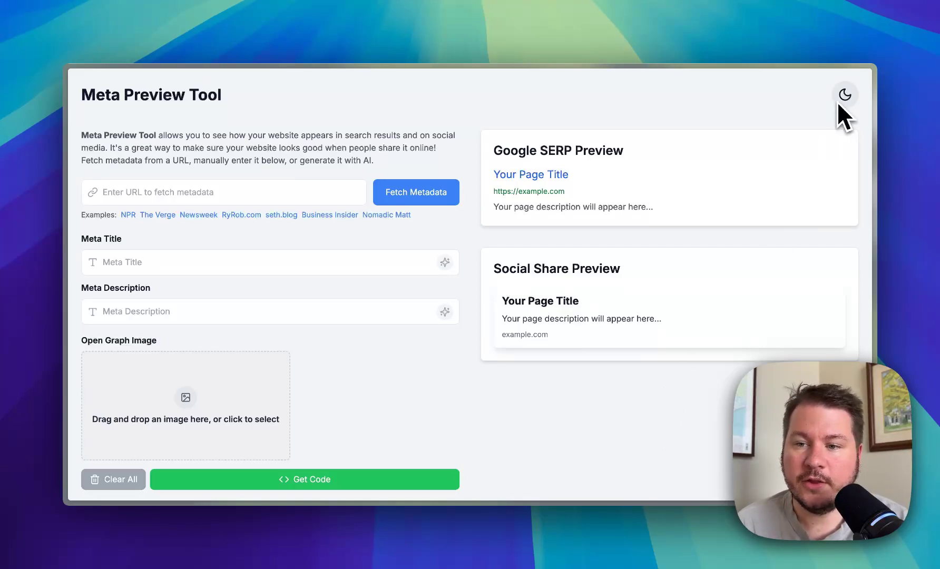
mouse_move(498, 374)
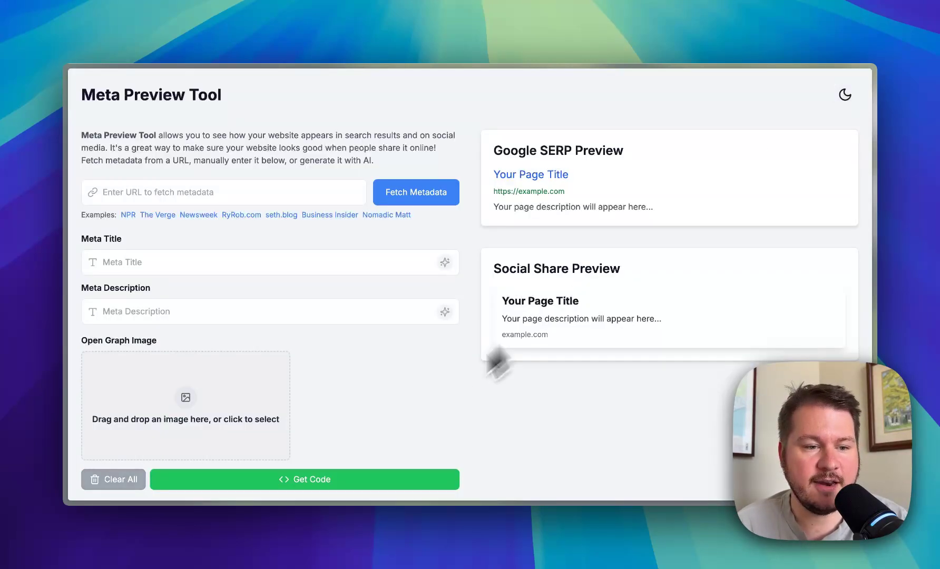
- Enter 'Title' as the meta title and 'I love coffee' as the meta description
left_click(288, 262)
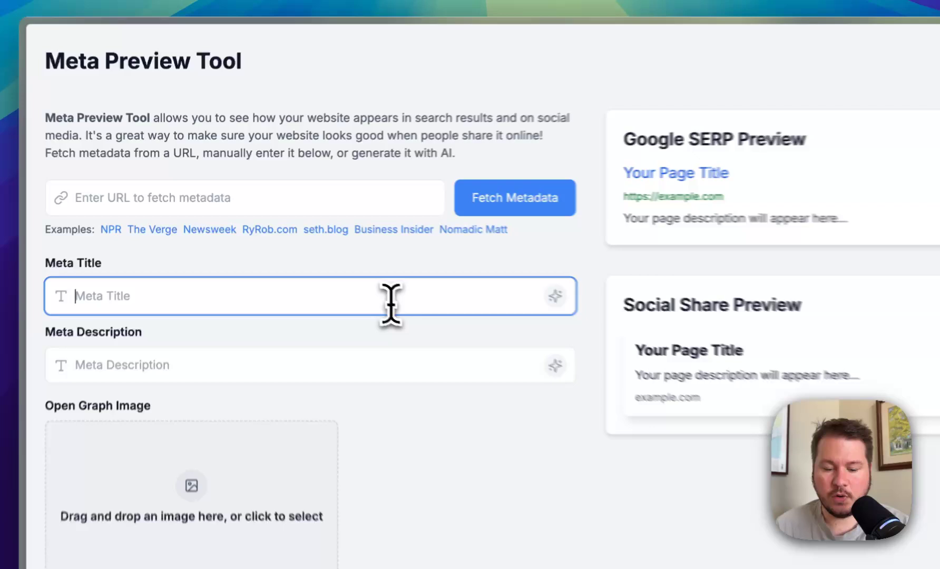
type("Title")
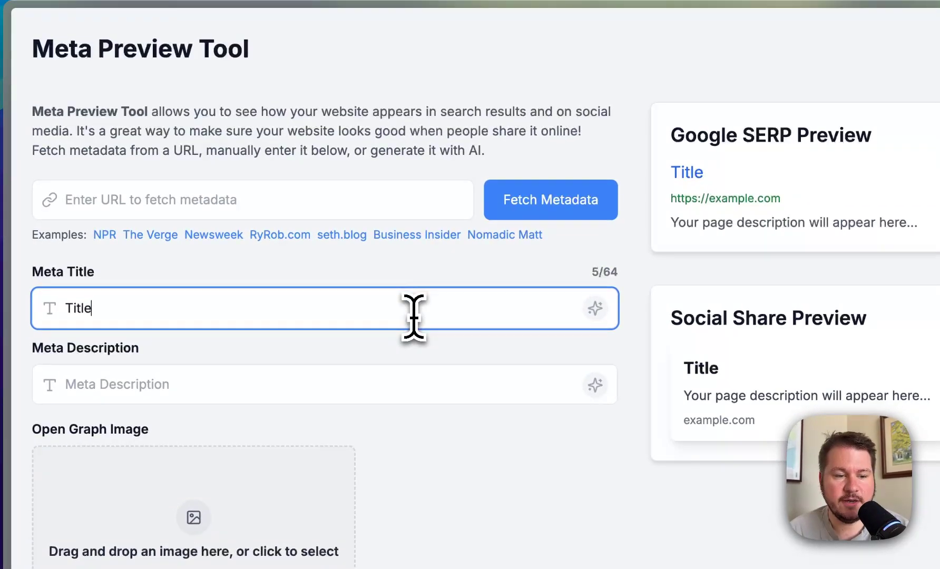
type("| |")
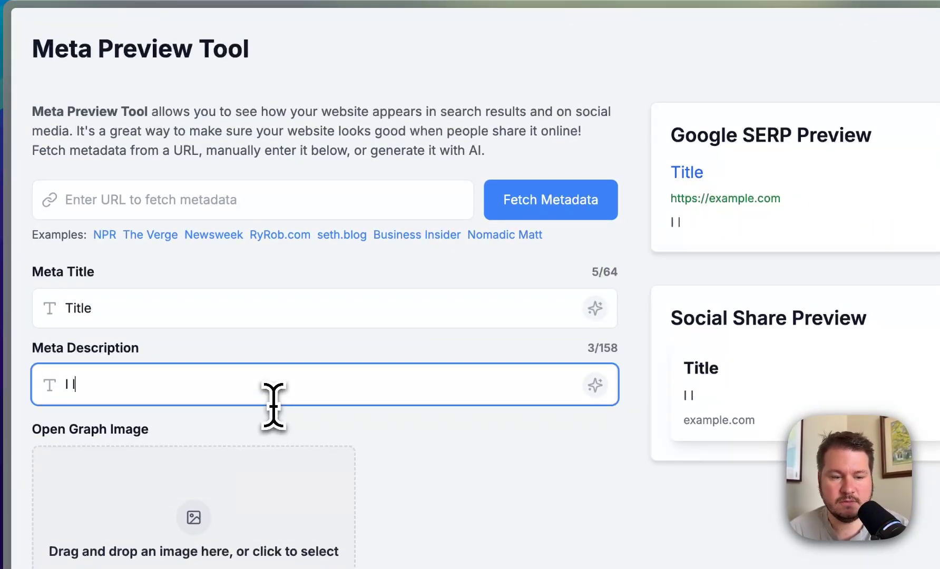
type("I love coffee")
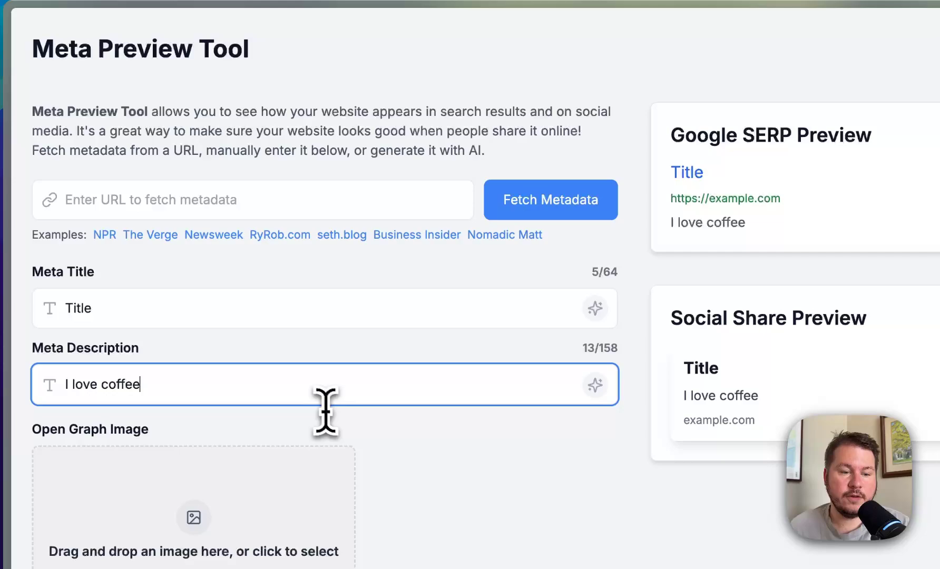
mouse_move(596, 307)
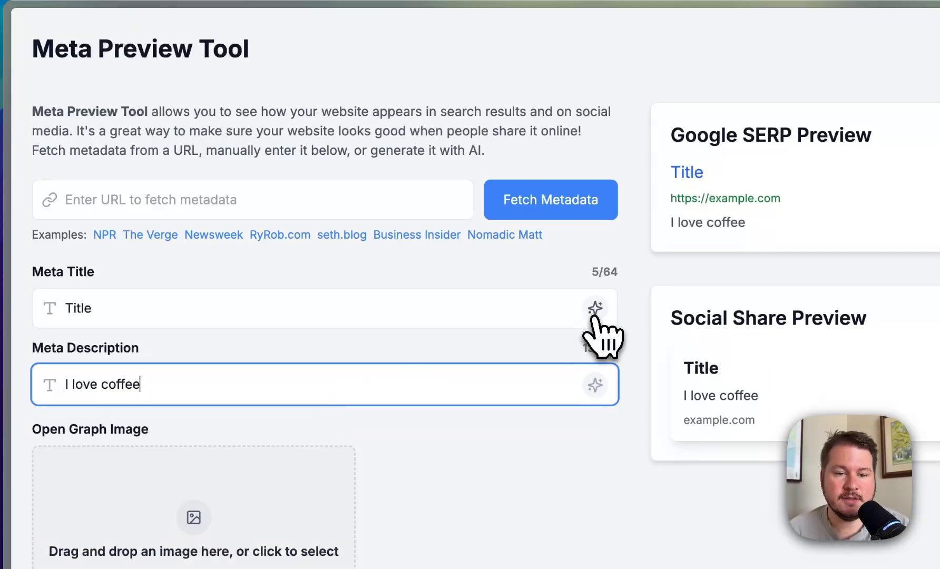
- Generate AI title ideas for 'coffee tools' and apply 'Coffee Lovers Must-Have Tools and Gadgets'
left_click(596, 307)
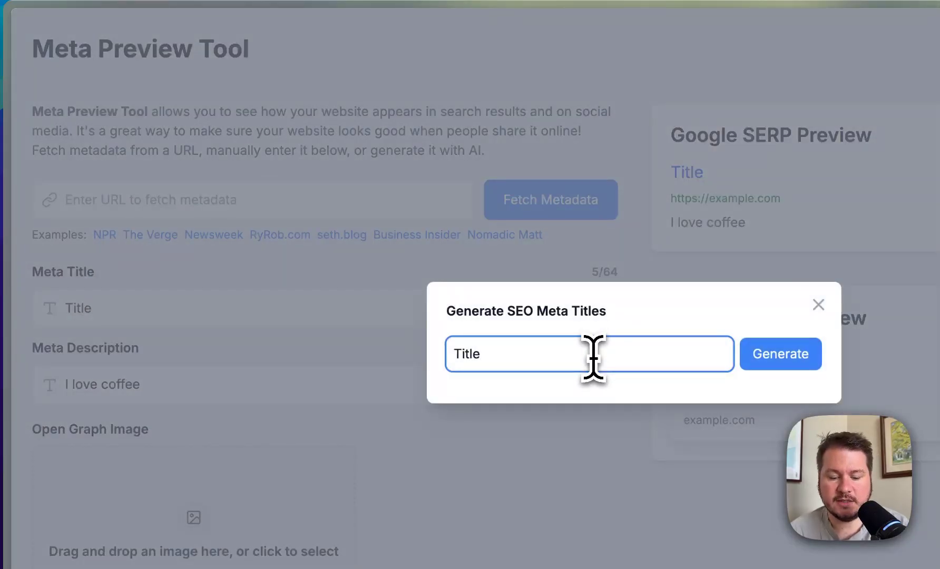
type("coffee to")
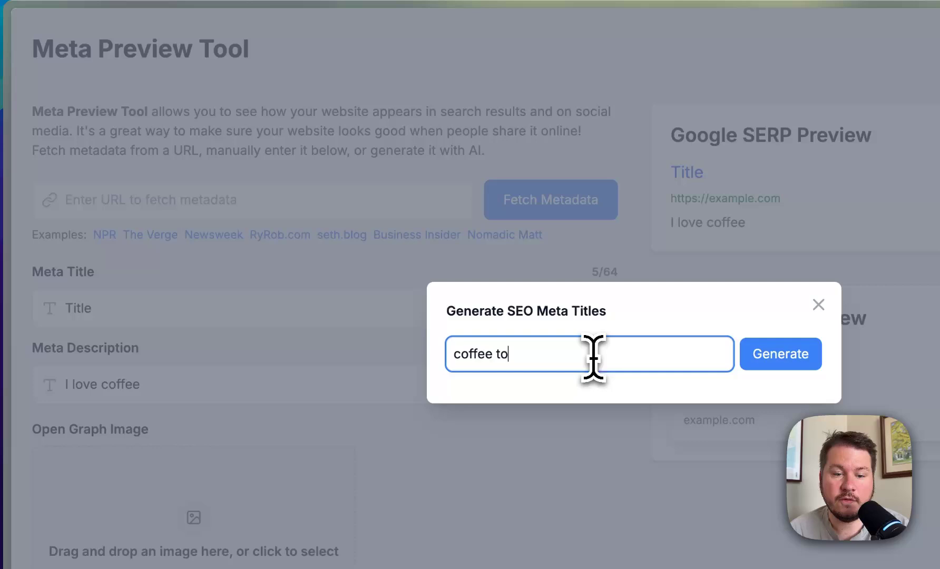
type("ols")
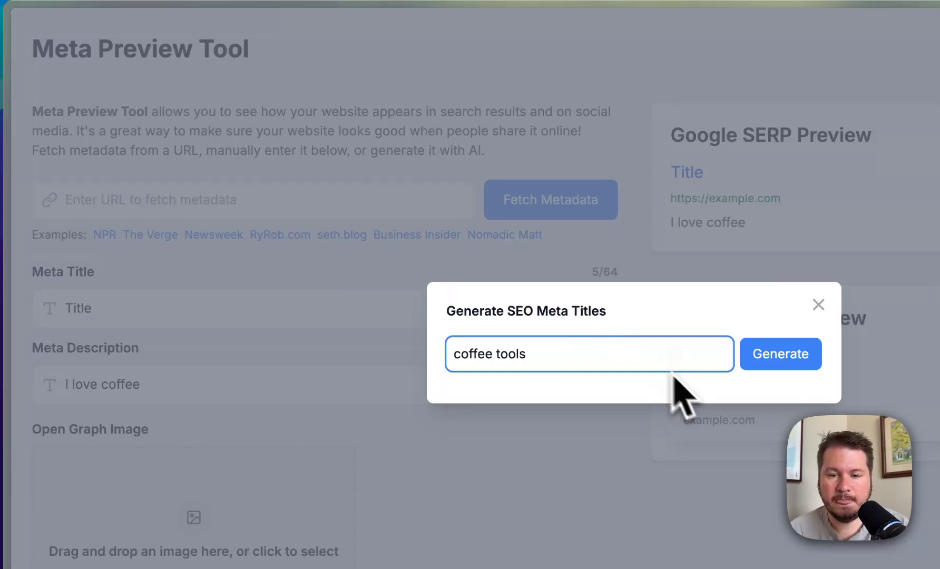
left_click(780, 344)
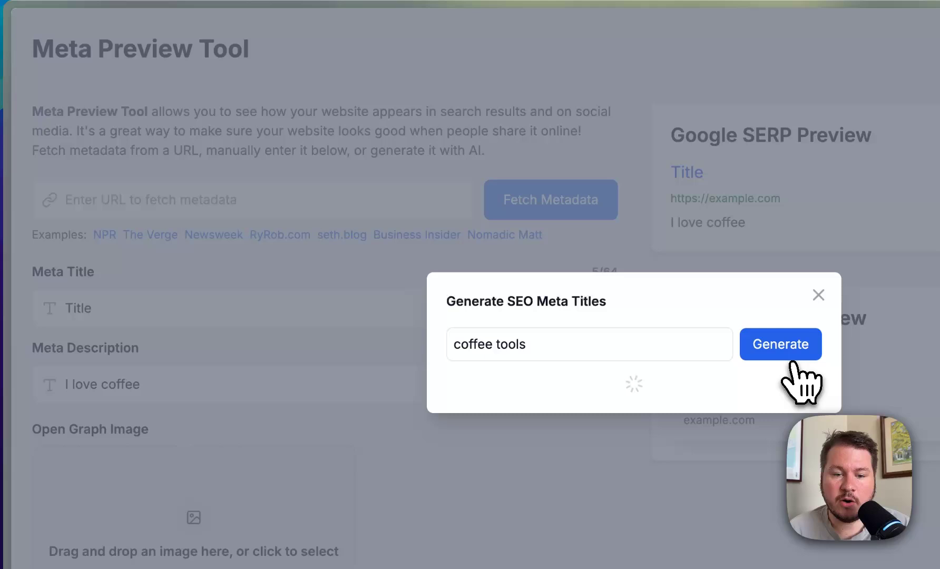
left_click(780, 344)
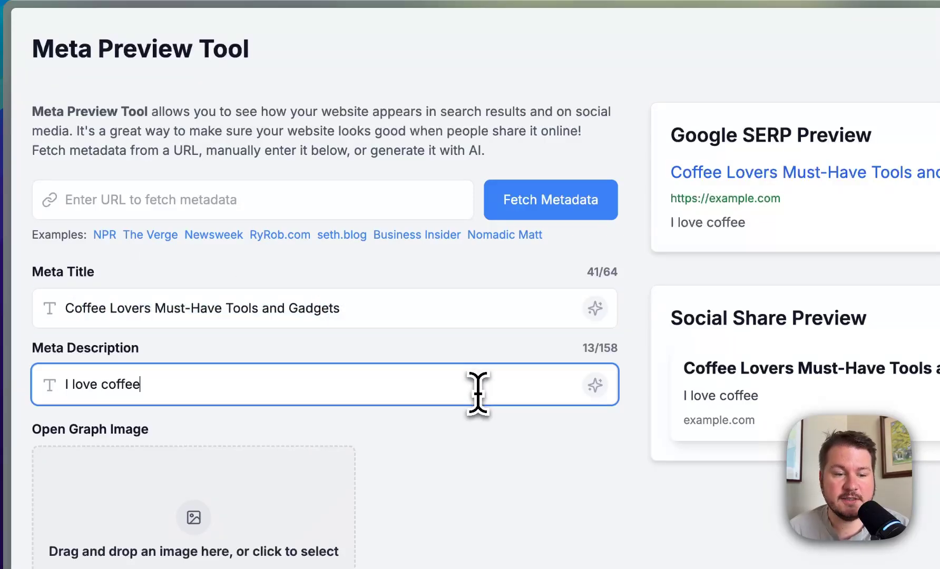
- Dismiss the description generator unchanged, then view and close the generated meta tags code
left_click(596, 384)
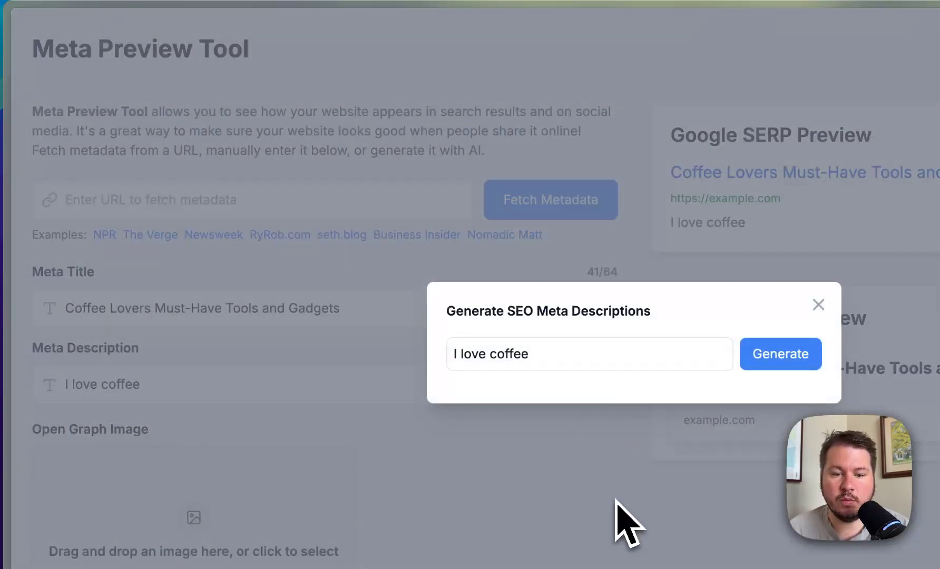
left_click(818, 305)
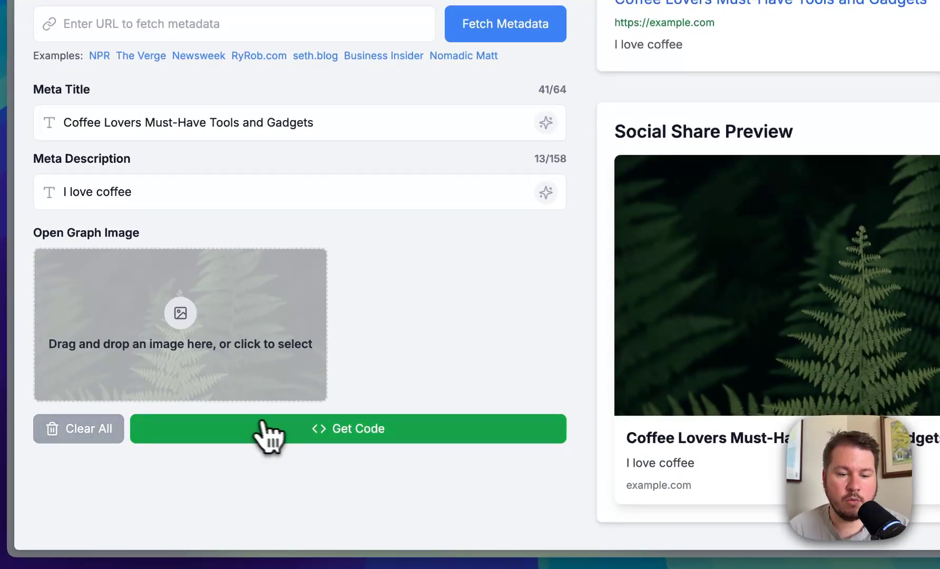
left_click(347, 429)
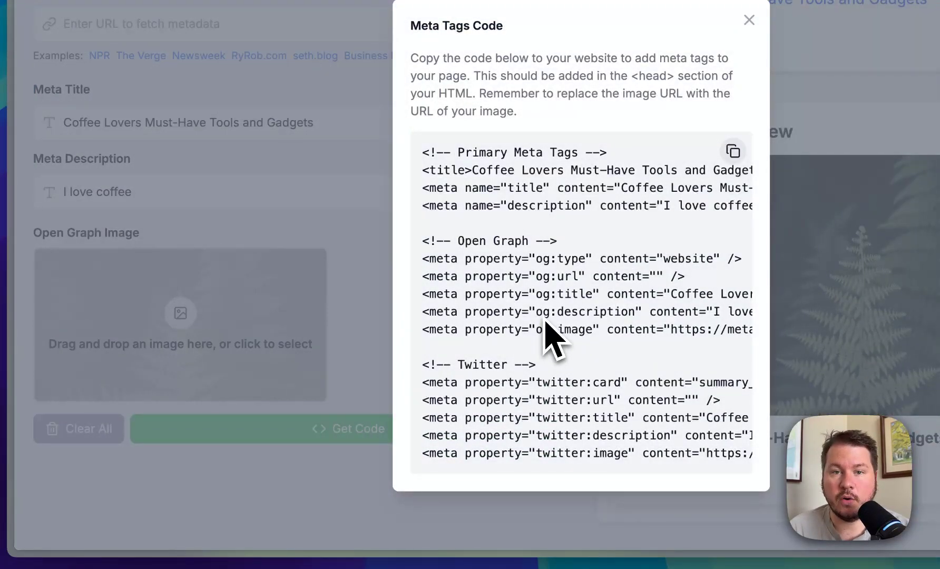
left_click(748, 19)
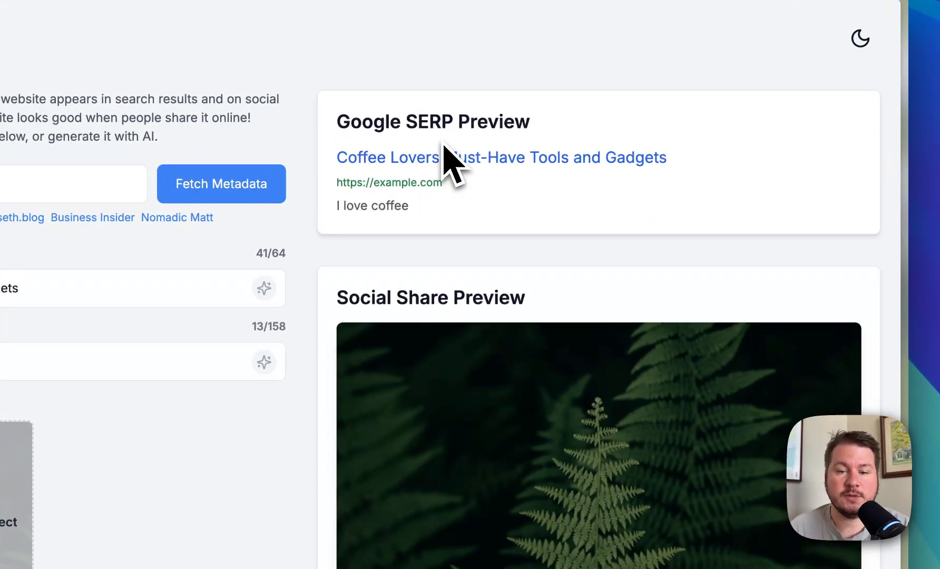
mouse_move(560, 206)
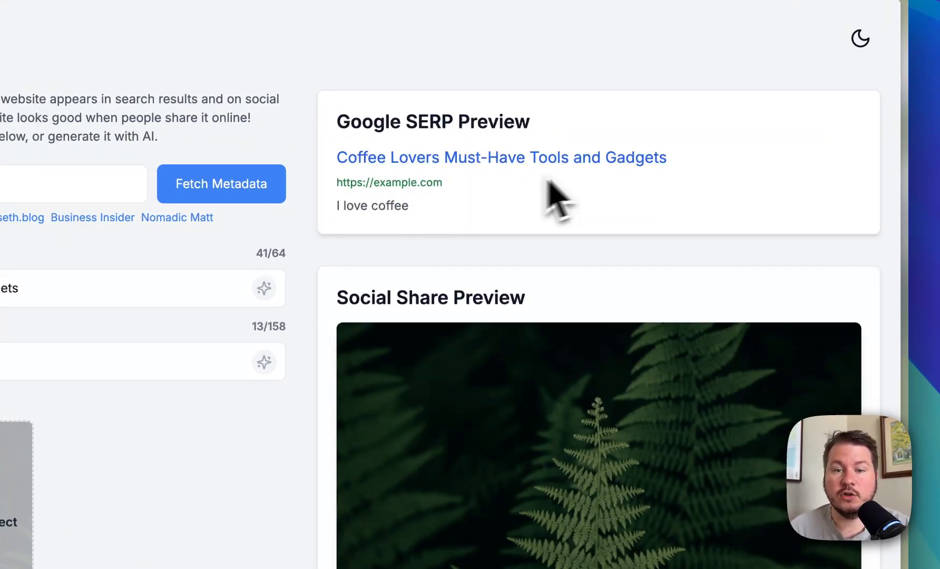
scroll("down", 3)
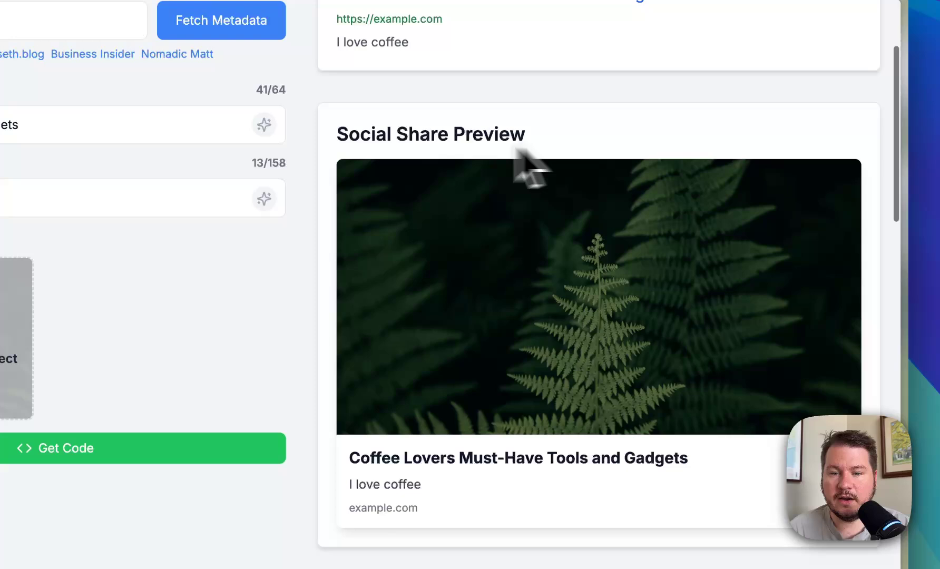
mouse_move(474, 246)
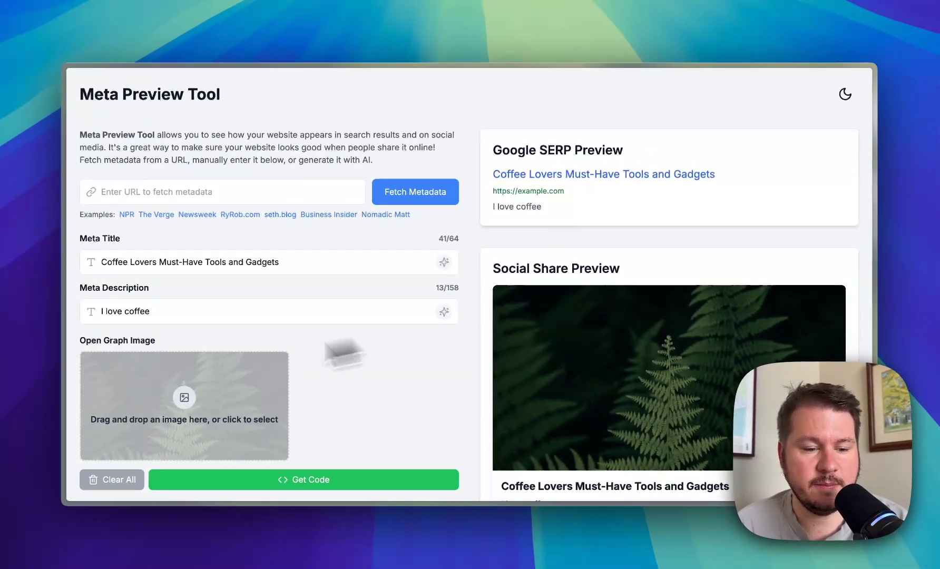
- Fetch the NPR Solar Eclipse 2024 article's metadata and display its meta tags code
left_click(113, 480)
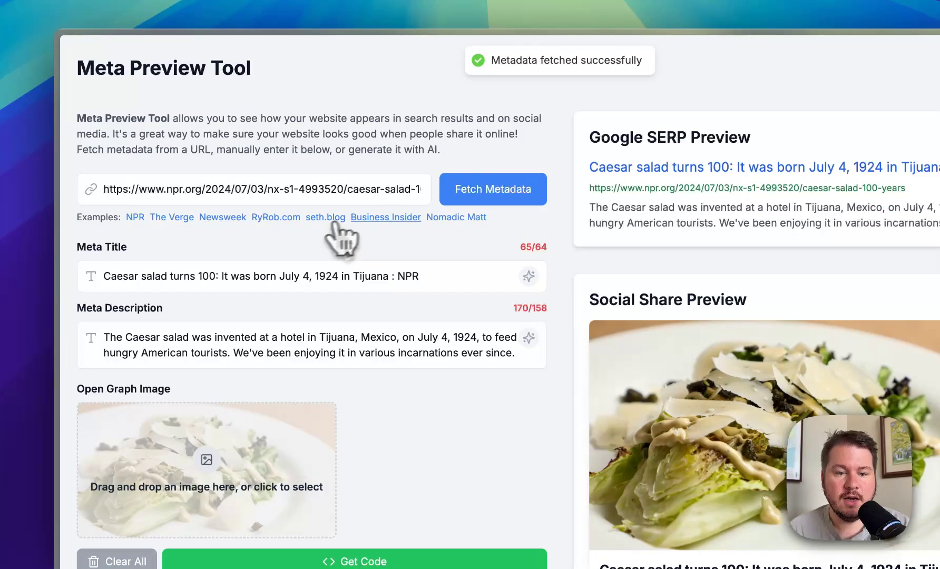
left_click(385, 217)
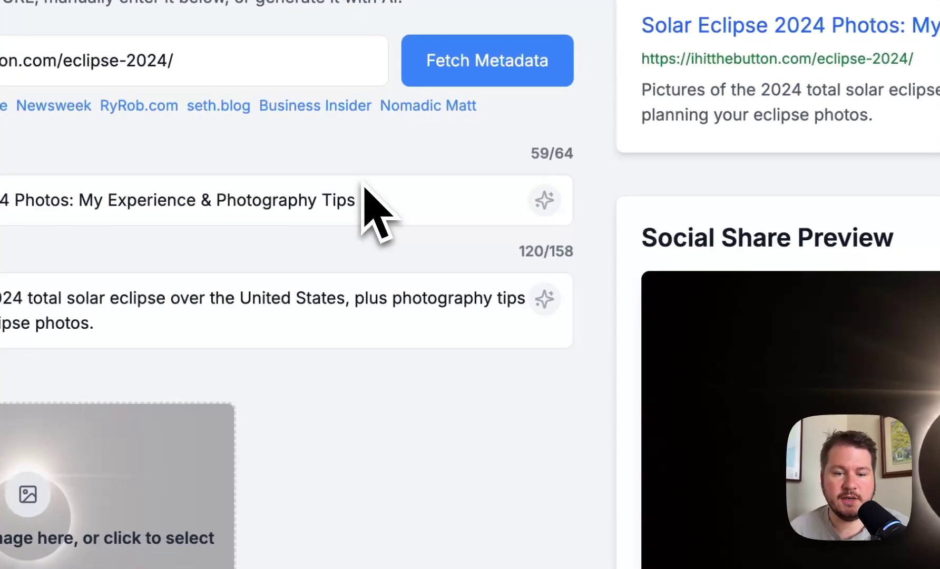
mouse_move(539, 179)
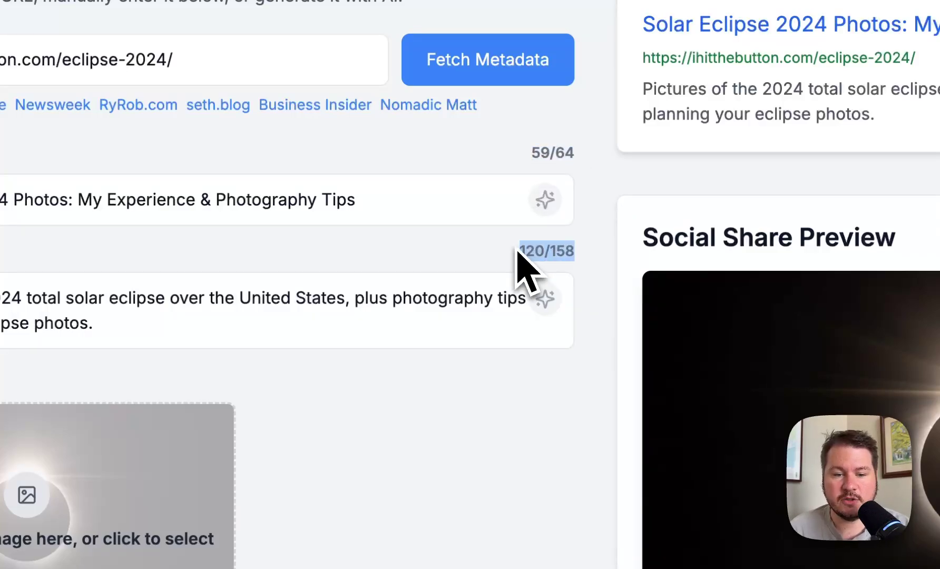
left_click(286, 310)
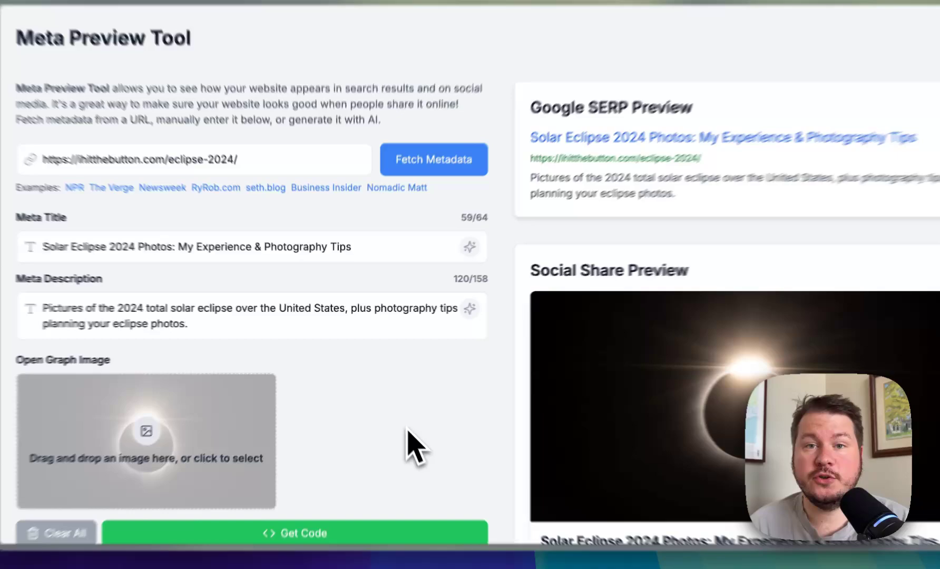
scroll("down", 3)
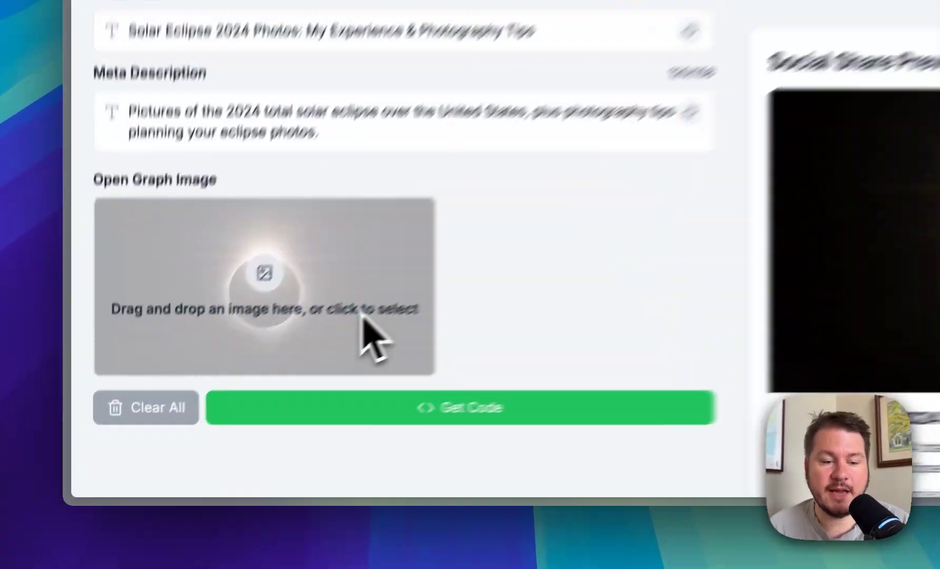
left_click(465, 408)
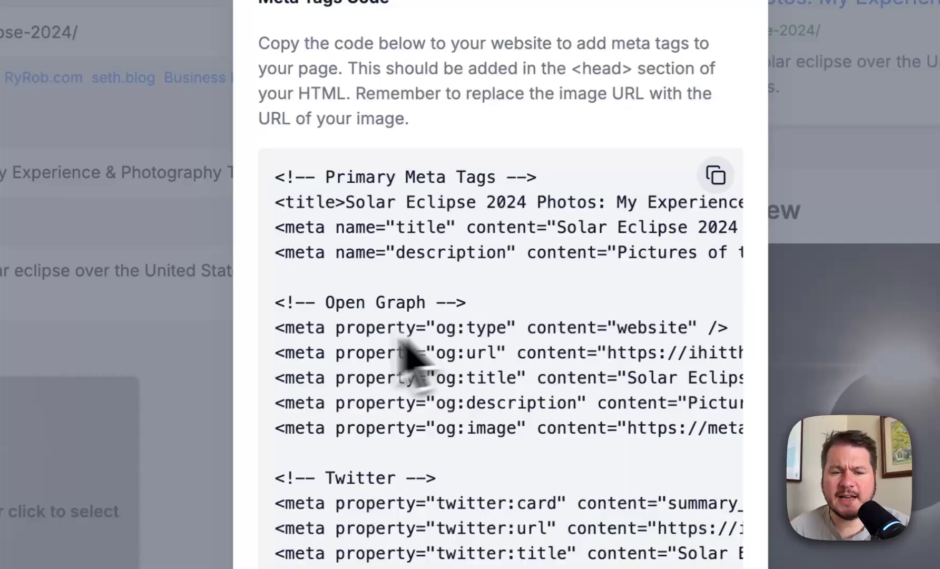